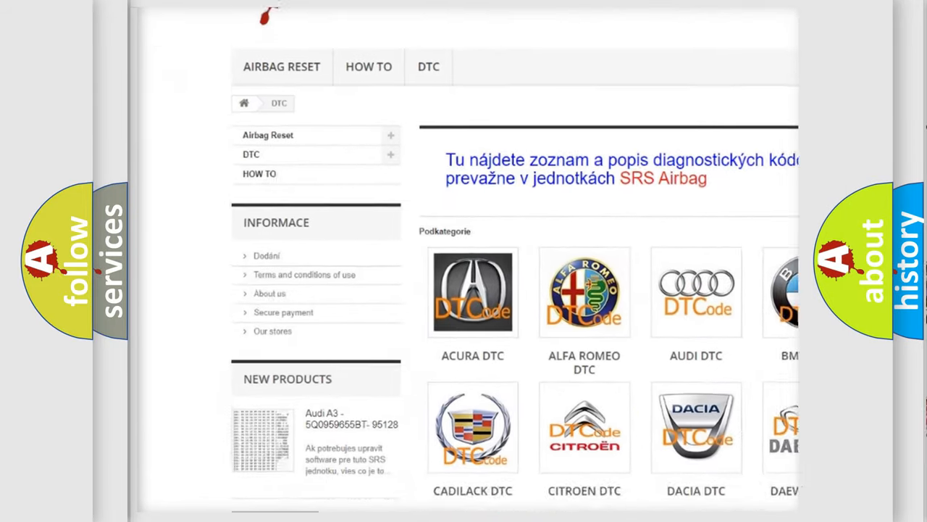
scroll("down", 3)
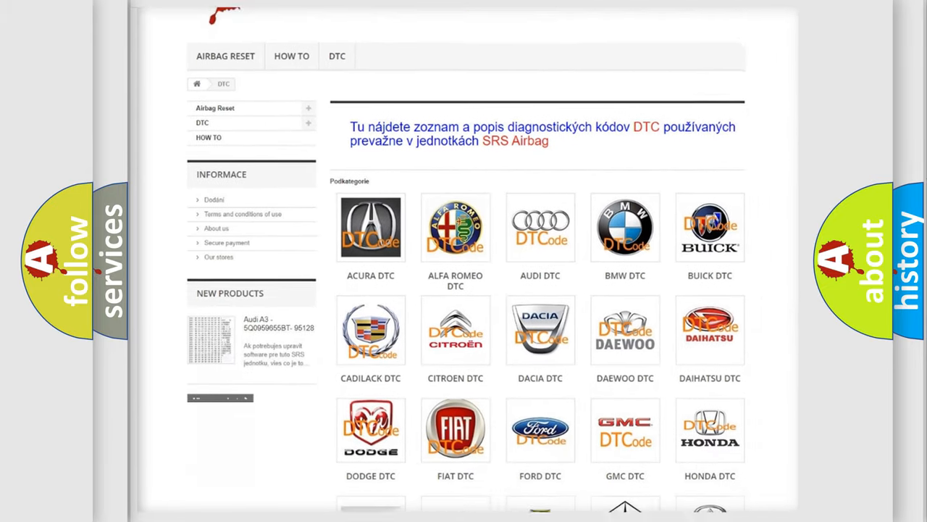
scroll("down", 3)
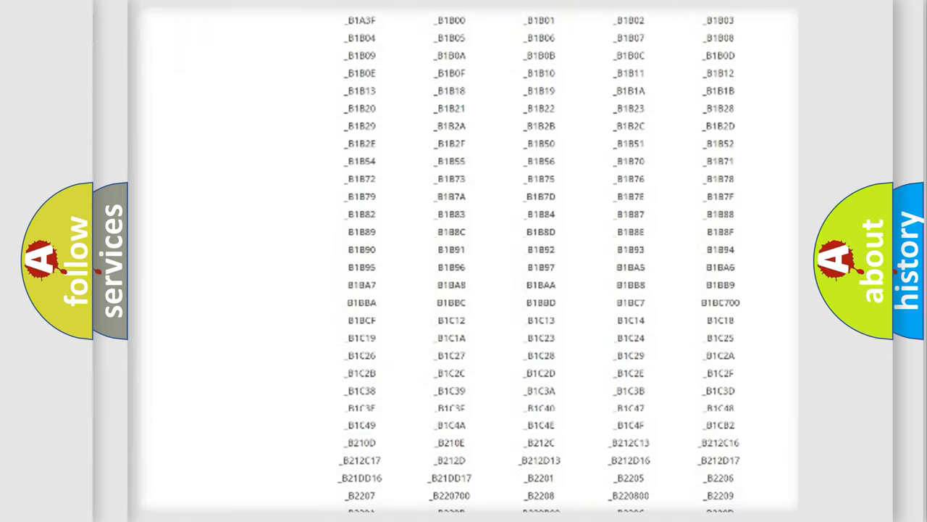
scroll("down", 3)
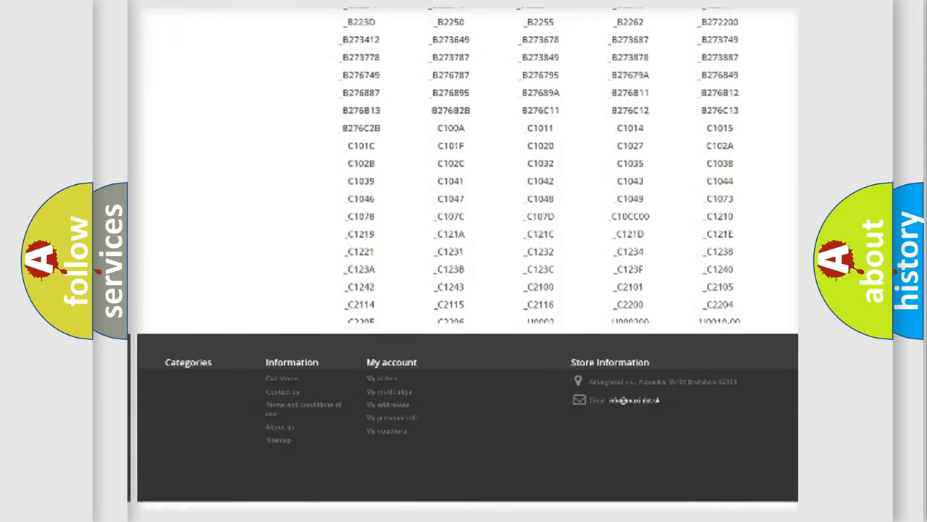